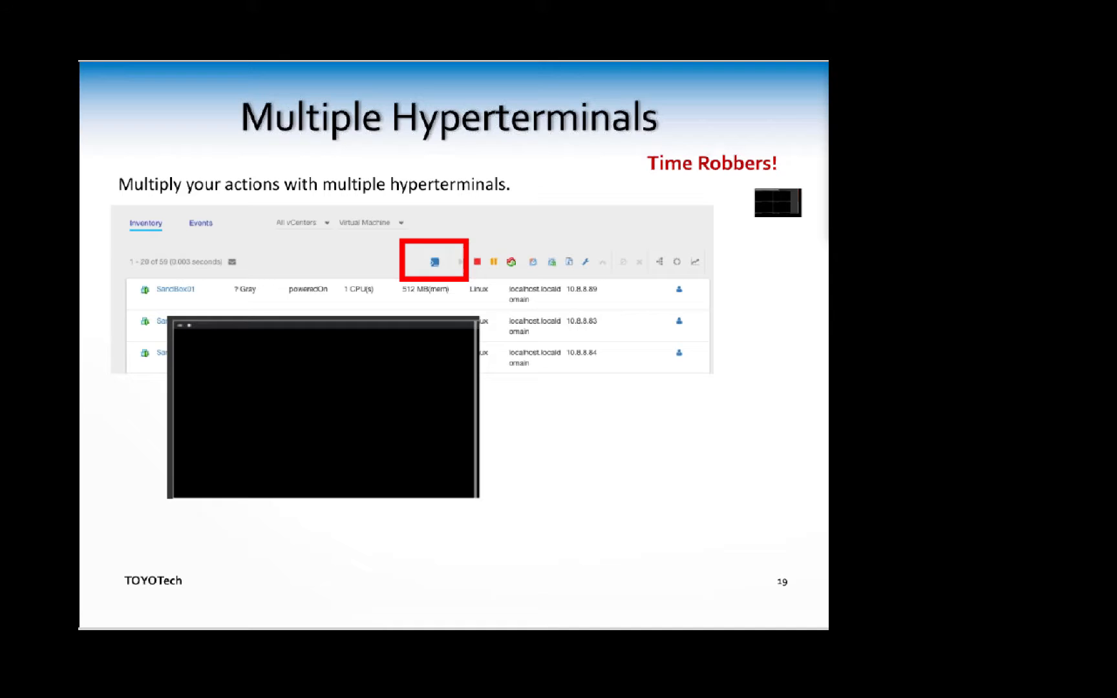
Step: Play the next step of the Multiple Hyperterminals demo on slide 19
click(433, 261)
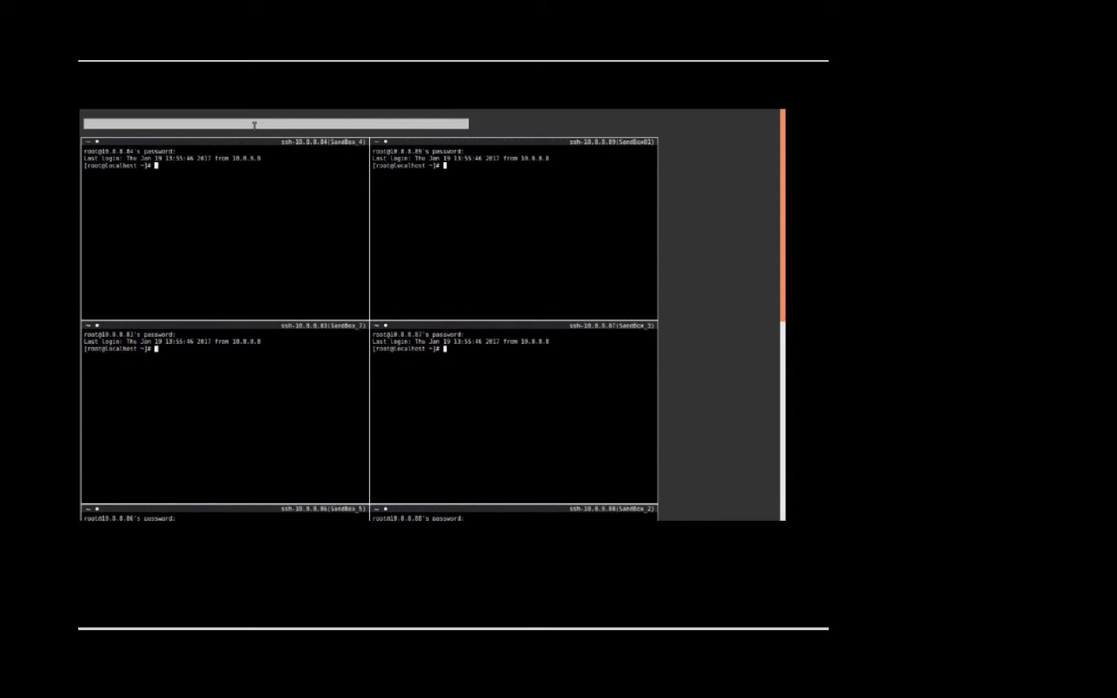
mouse_move(285, 202)
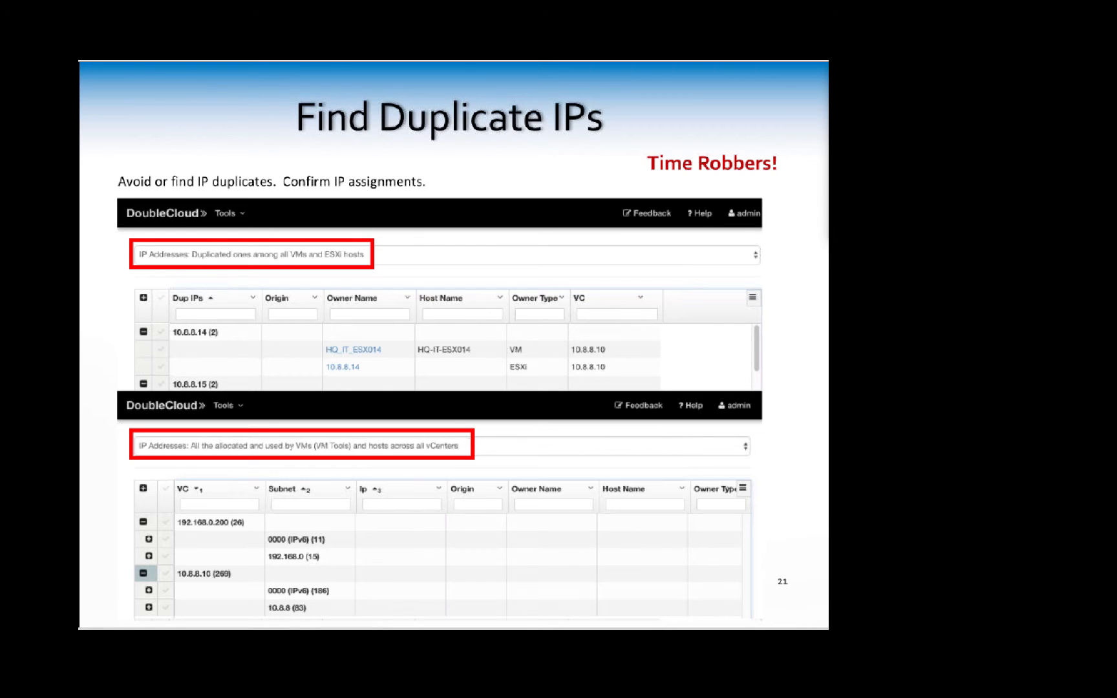
Step: Advance through Keeping track of Events to the Finding Events slide
key(Right)
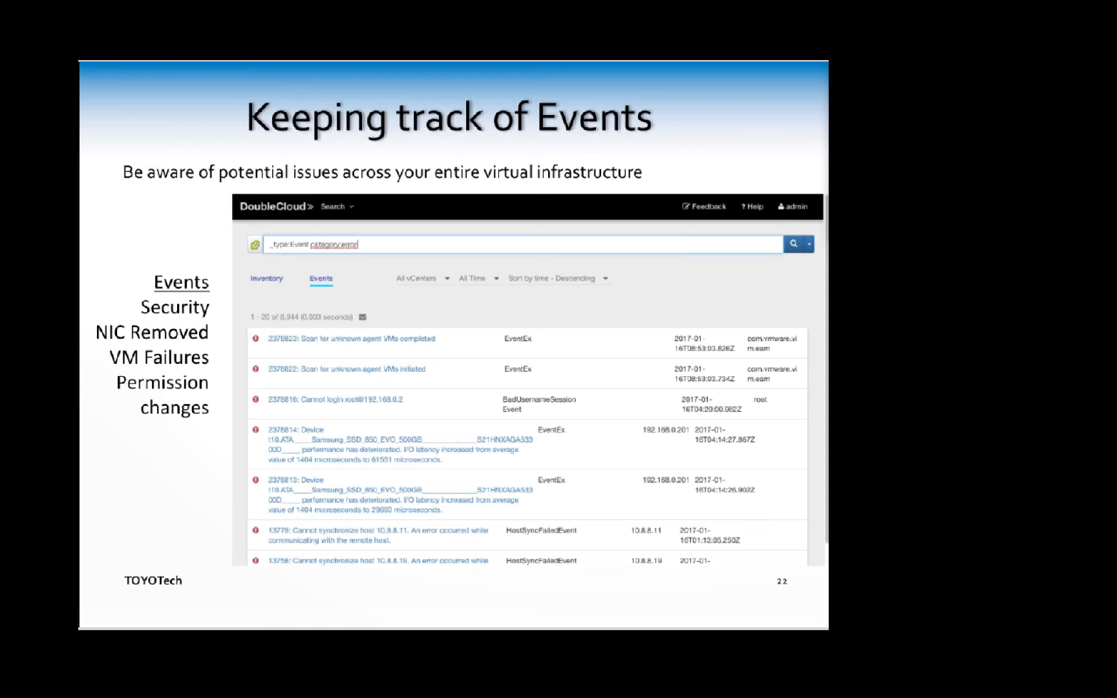
mouse_move(443, 572)
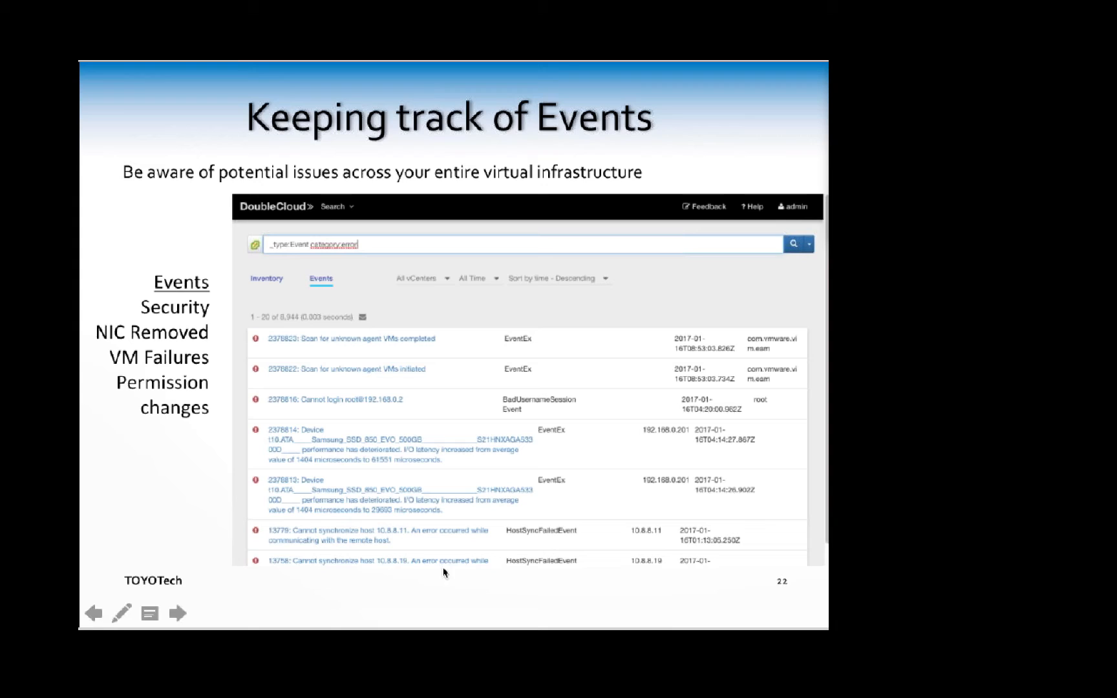
mouse_move(351, 261)
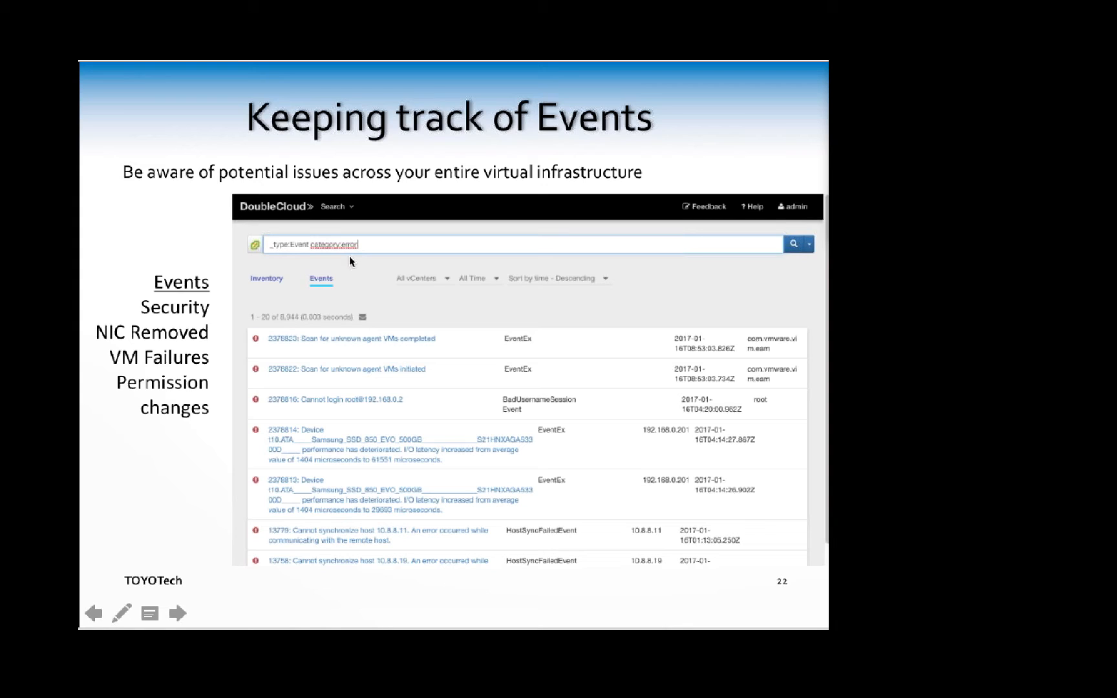
mouse_move(214, 315)
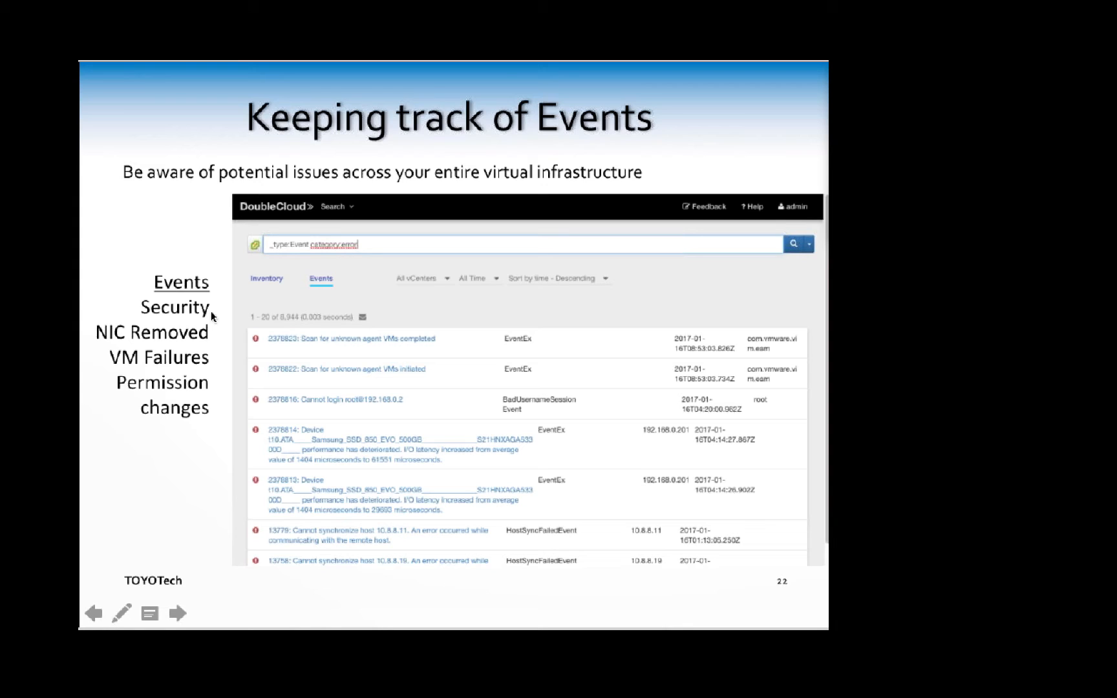
mouse_move(221, 372)
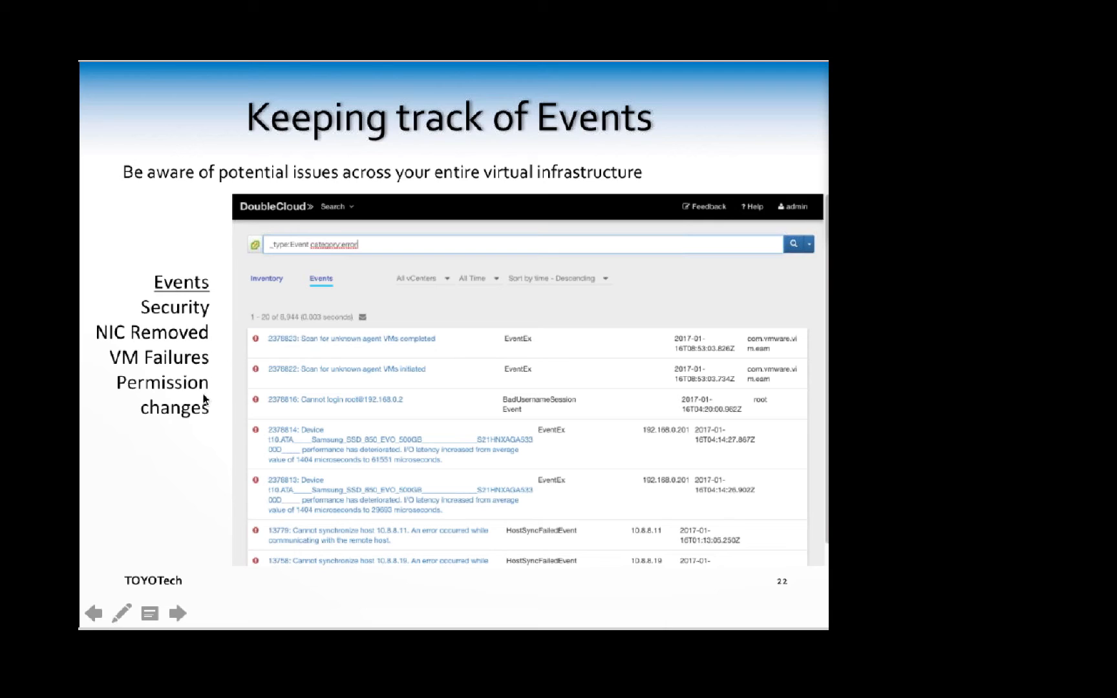
mouse_move(464, 580)
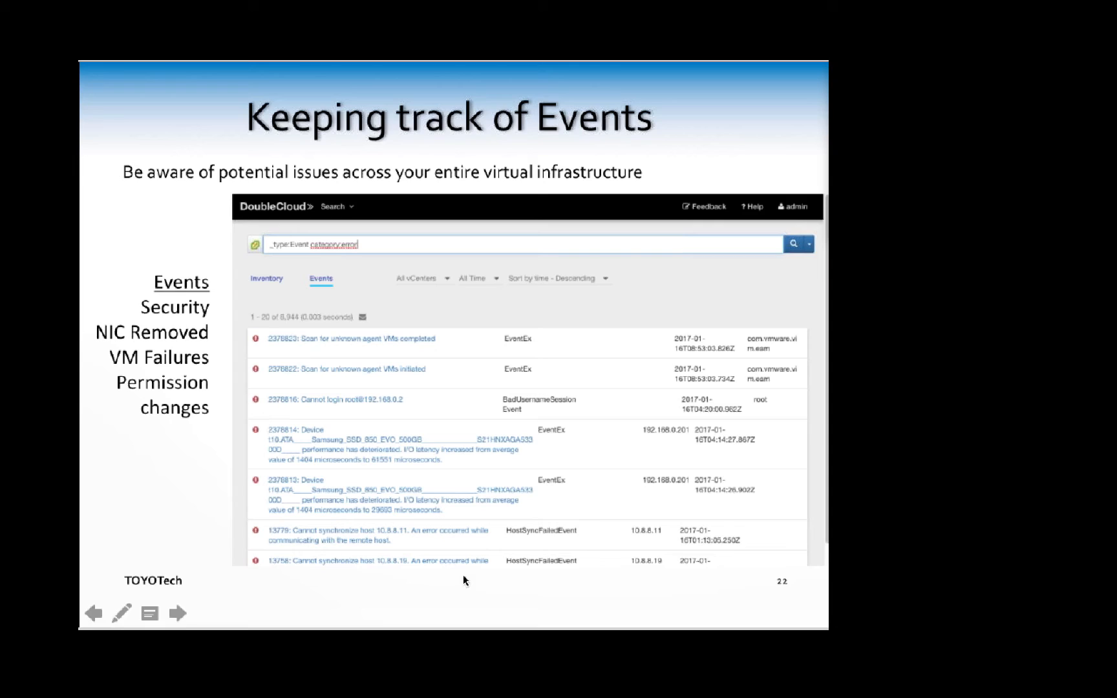
click(177, 614)
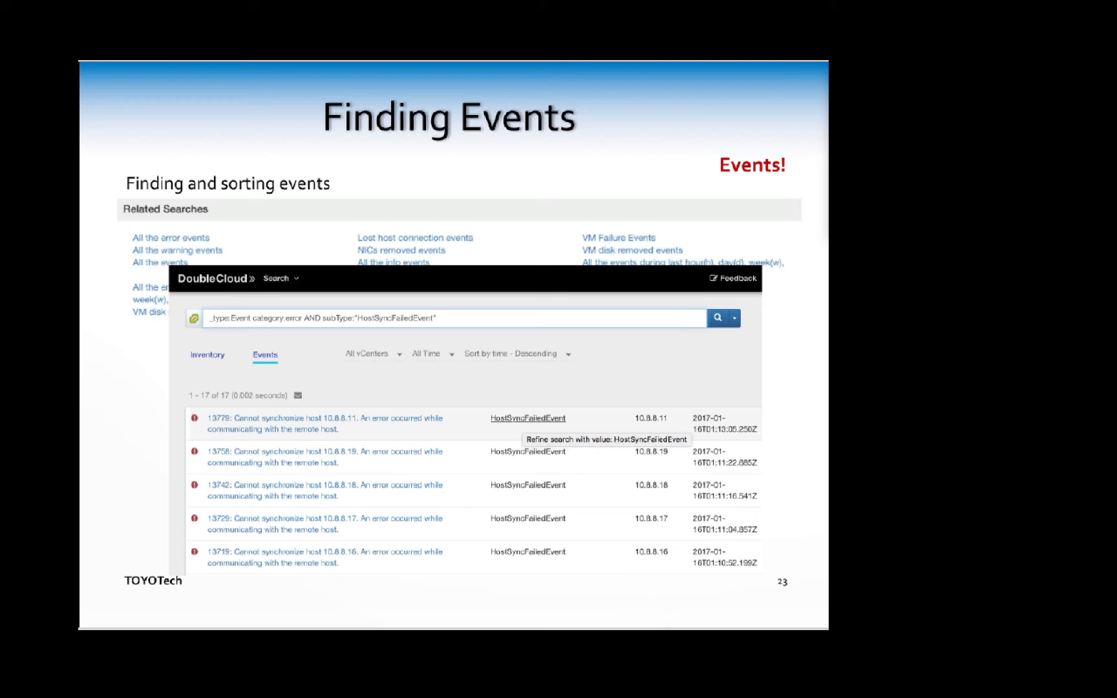
mouse_move(511, 502)
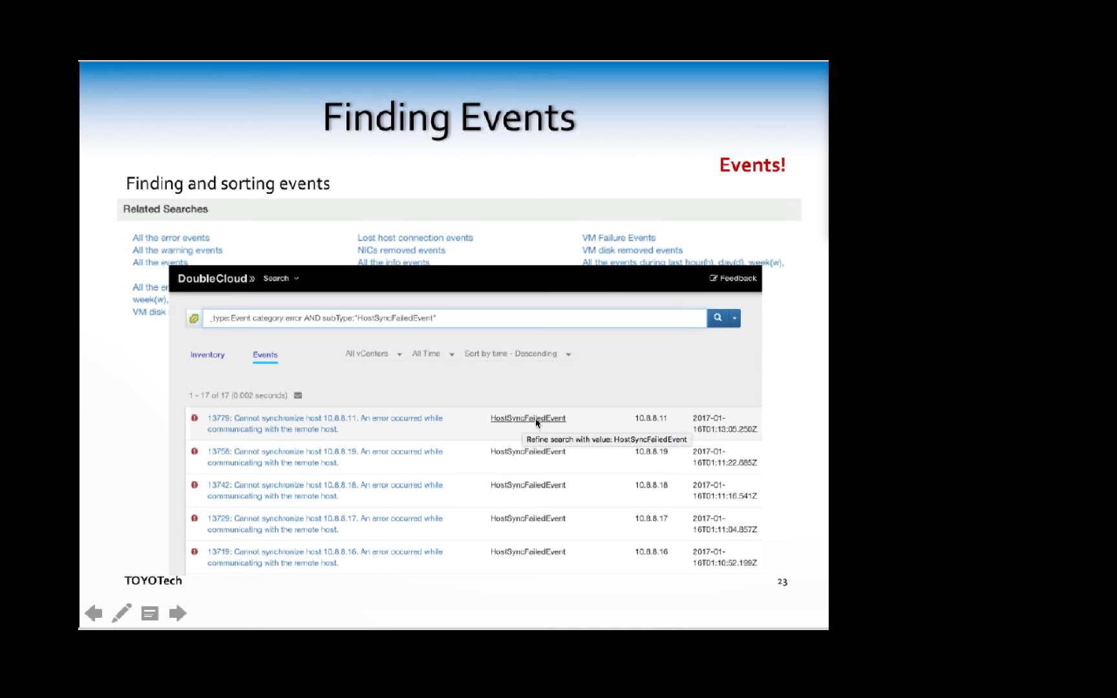
mouse_move(541, 575)
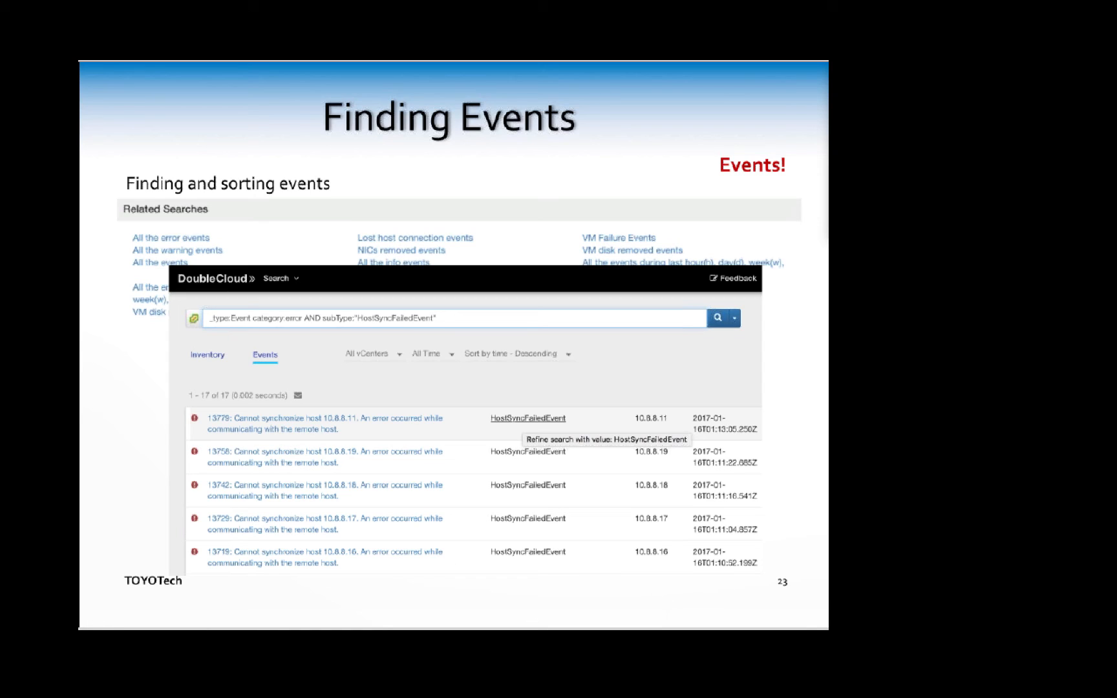
mouse_move(440, 361)
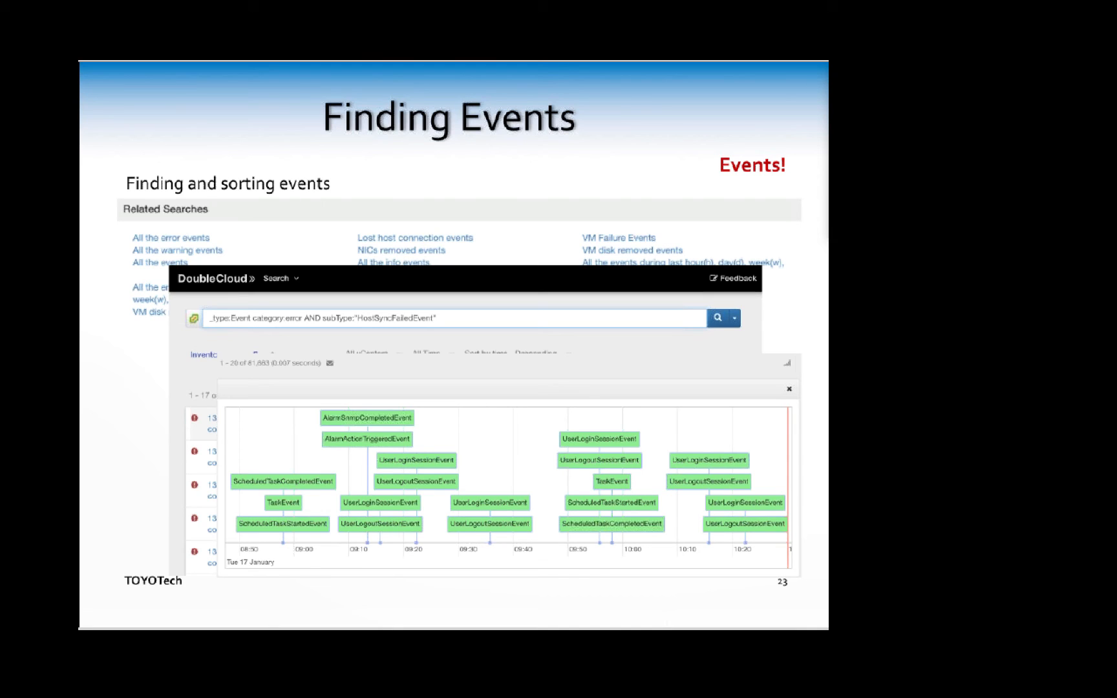
Step: Advance from Finding Events to the Automation by Steve slide
click(174, 613)
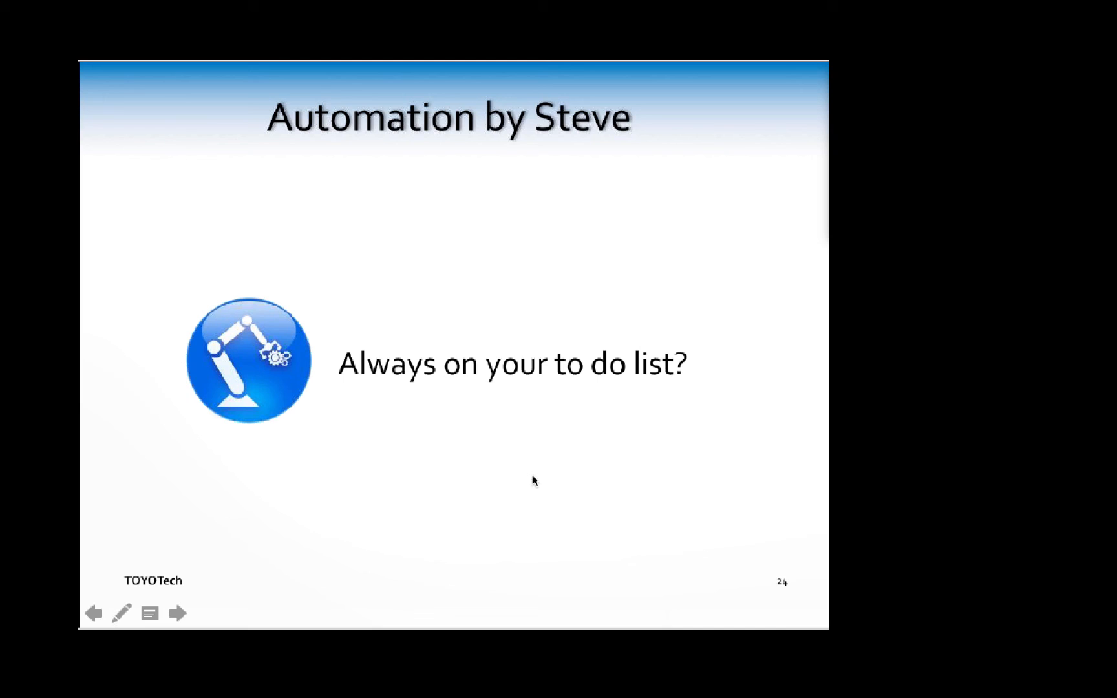